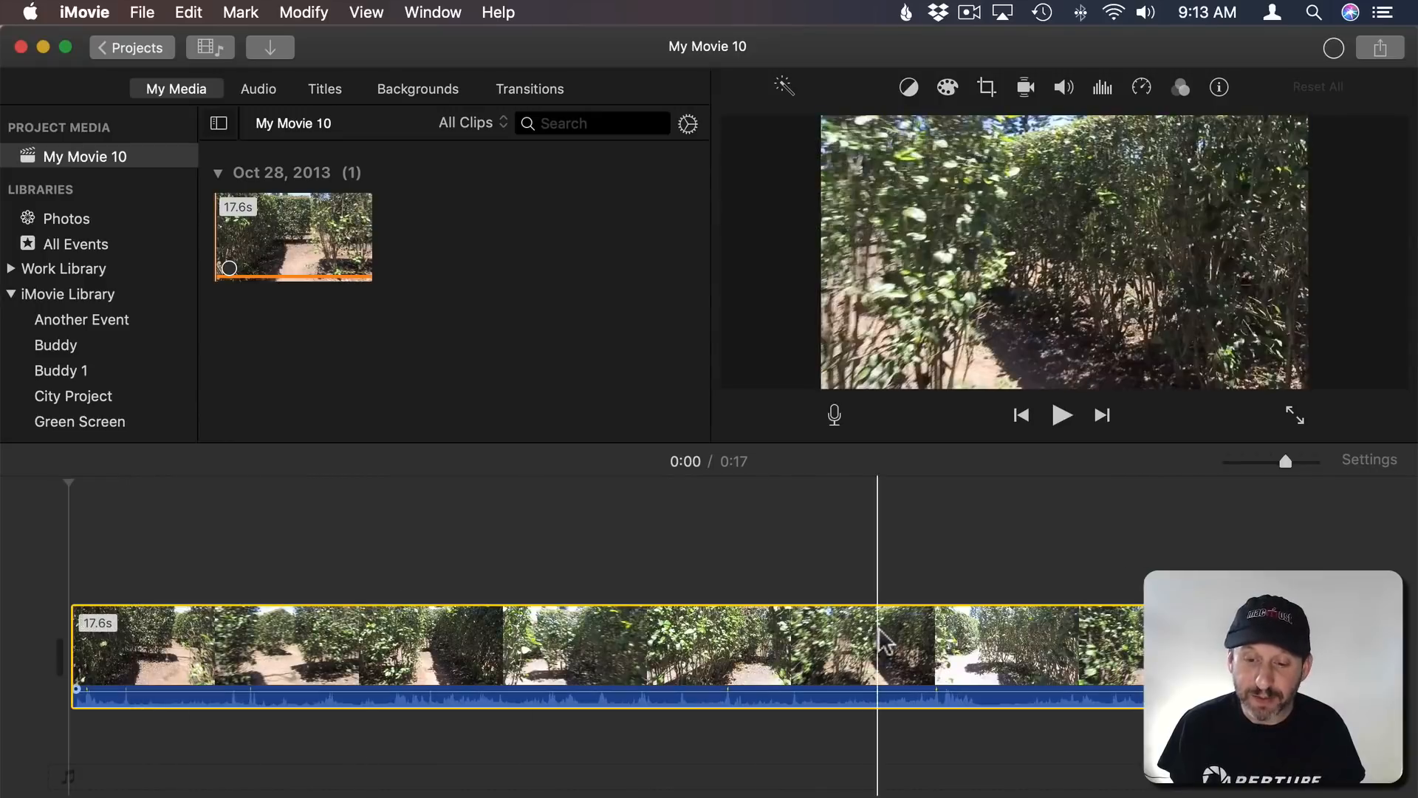
Select the hedge maze clip and reveal its speed choices, still at Normal
click(1062, 415)
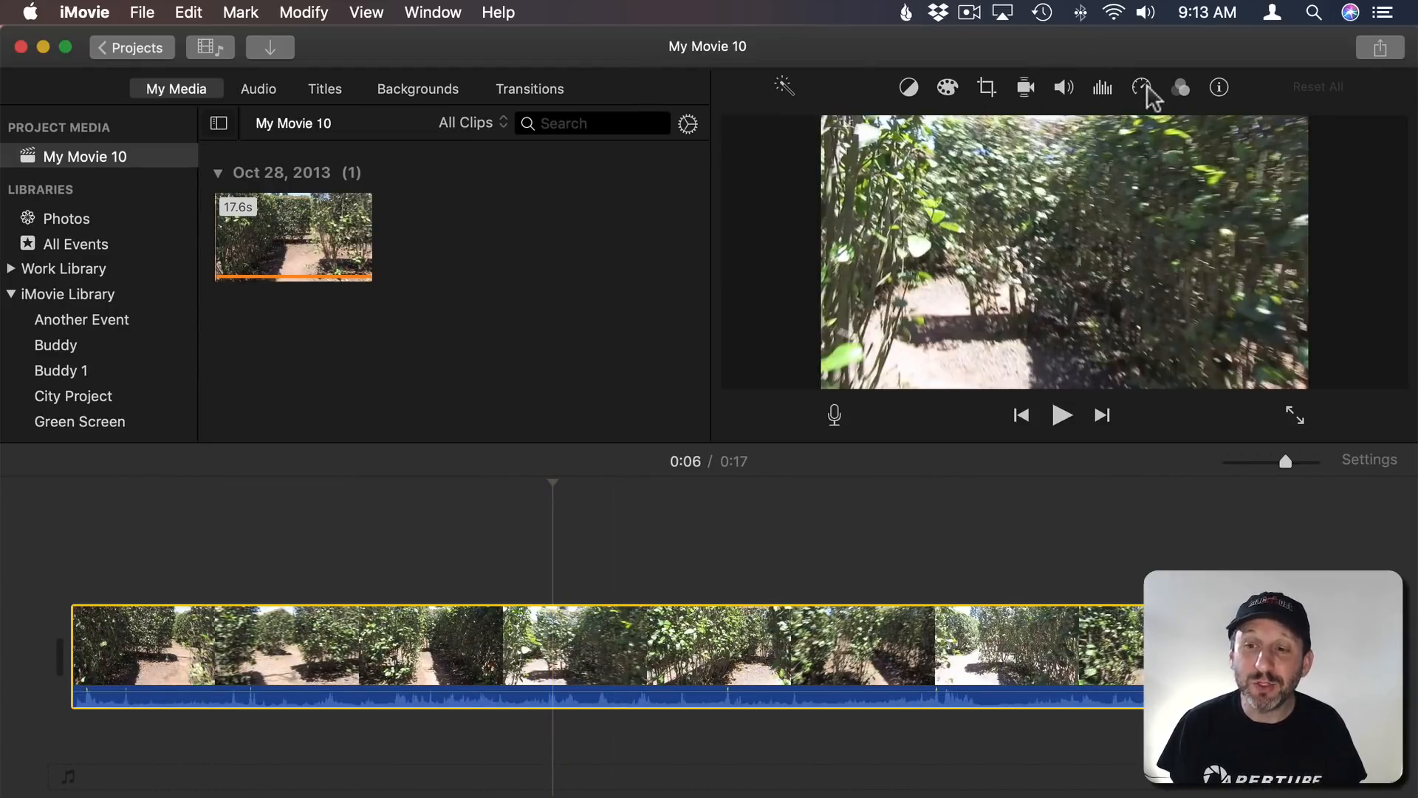
click(1141, 88)
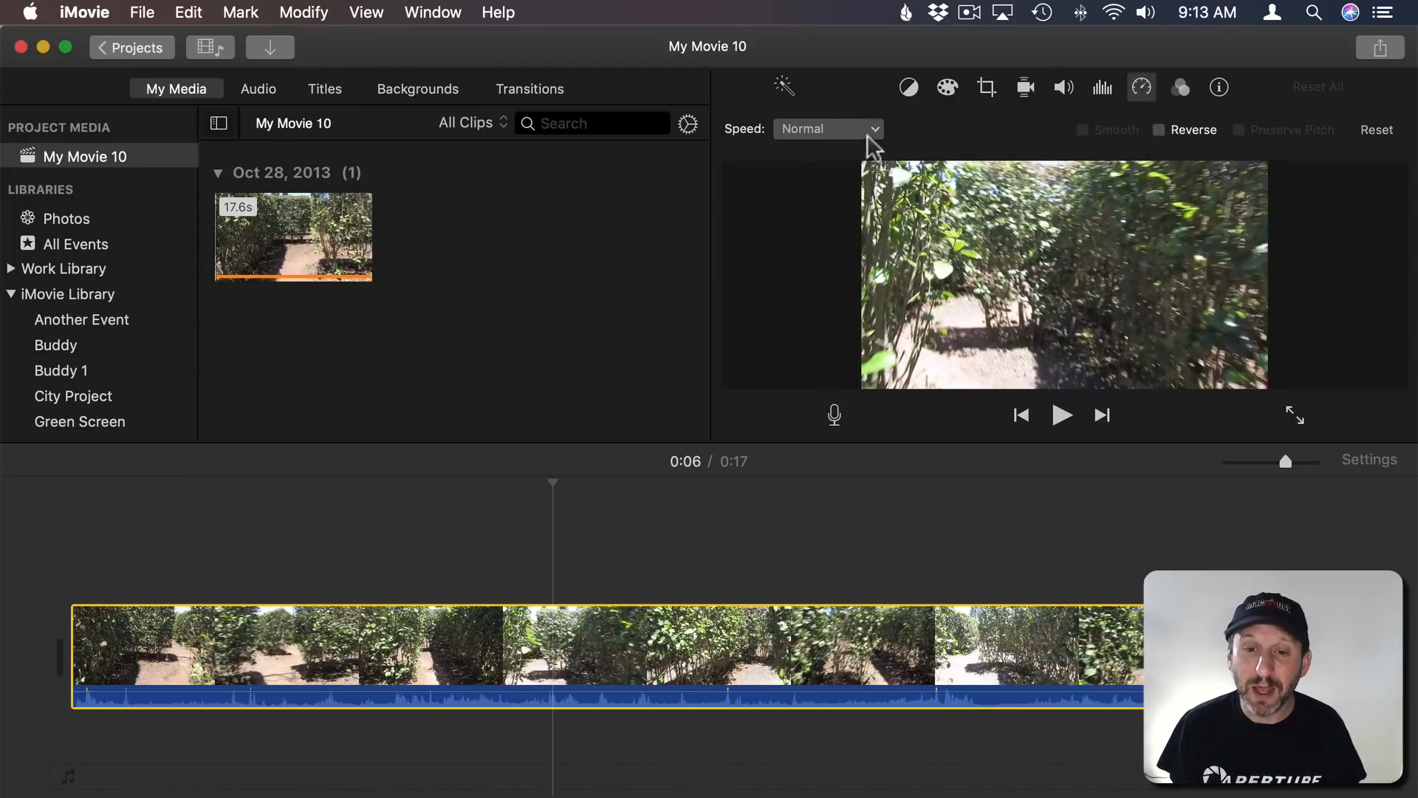
click(826, 128)
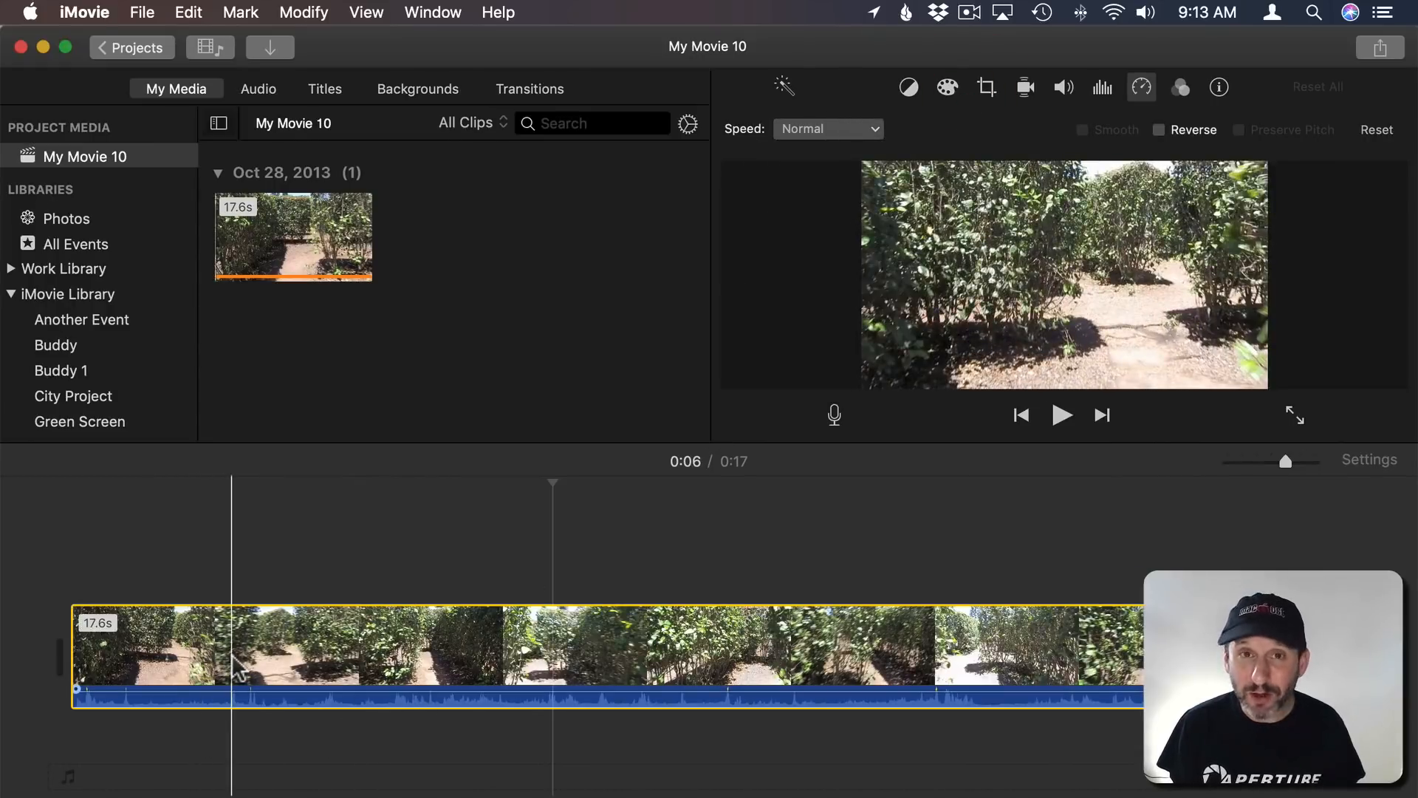
mouse_move(239, 665)
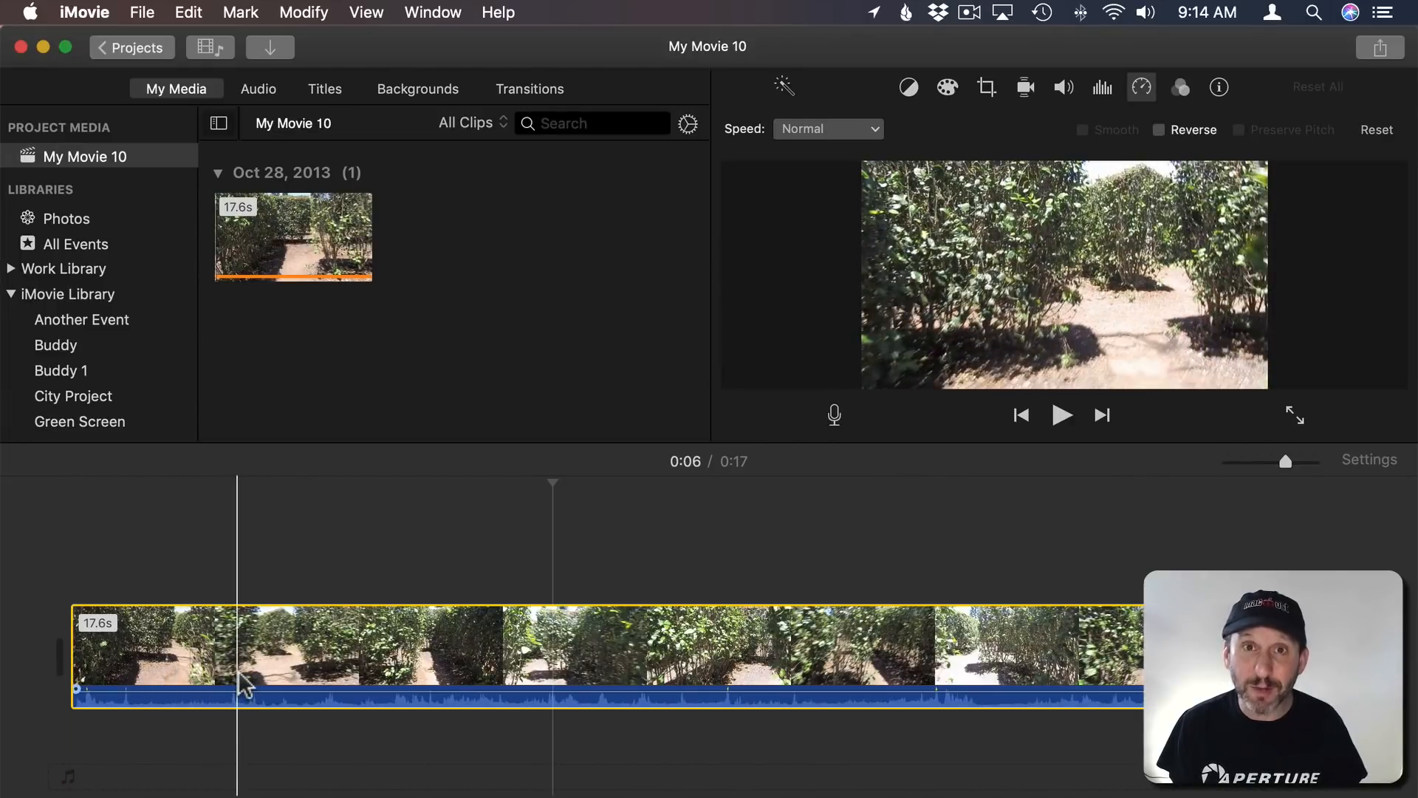
mouse_move(248, 682)
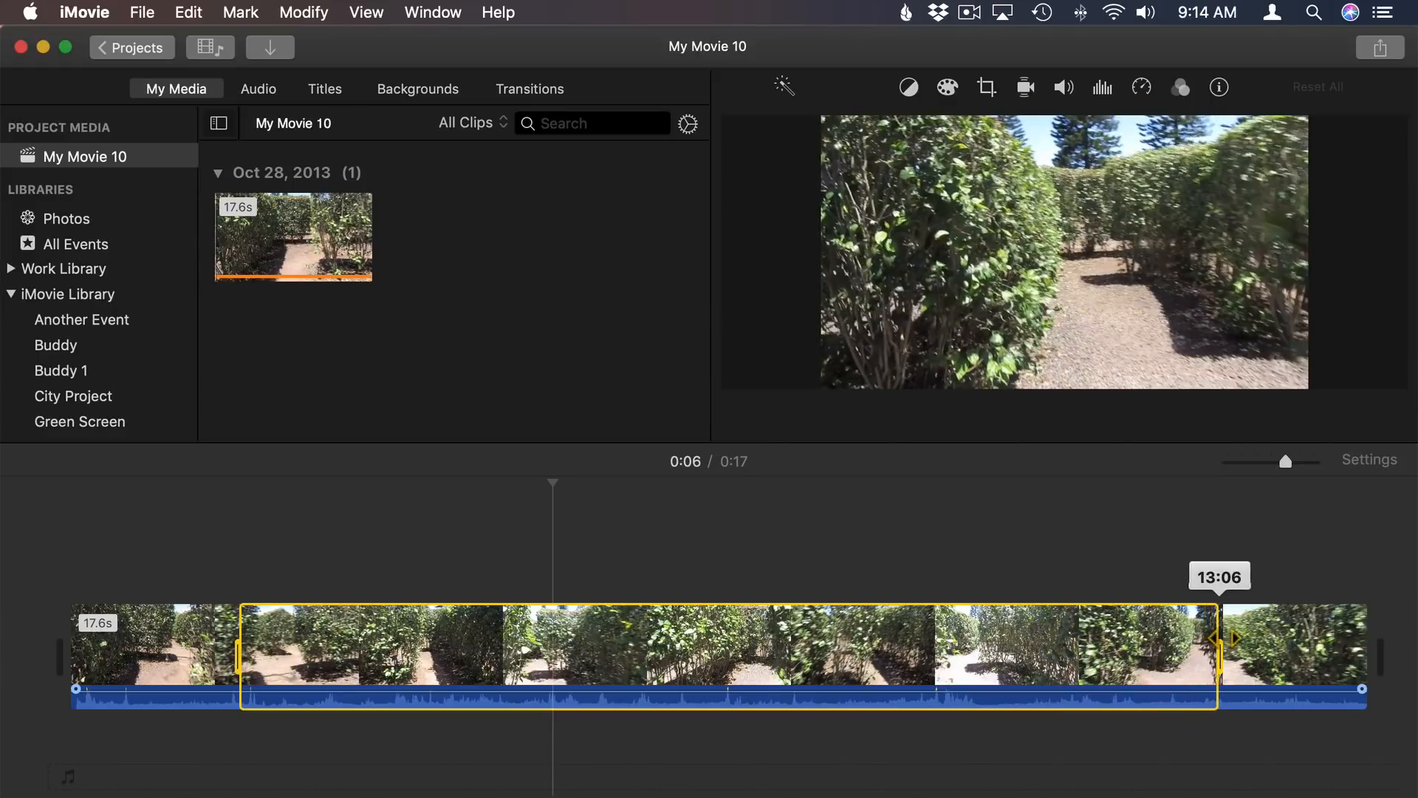
Set the marked middle range of the maze clip to Fast 2x
click(1141, 87)
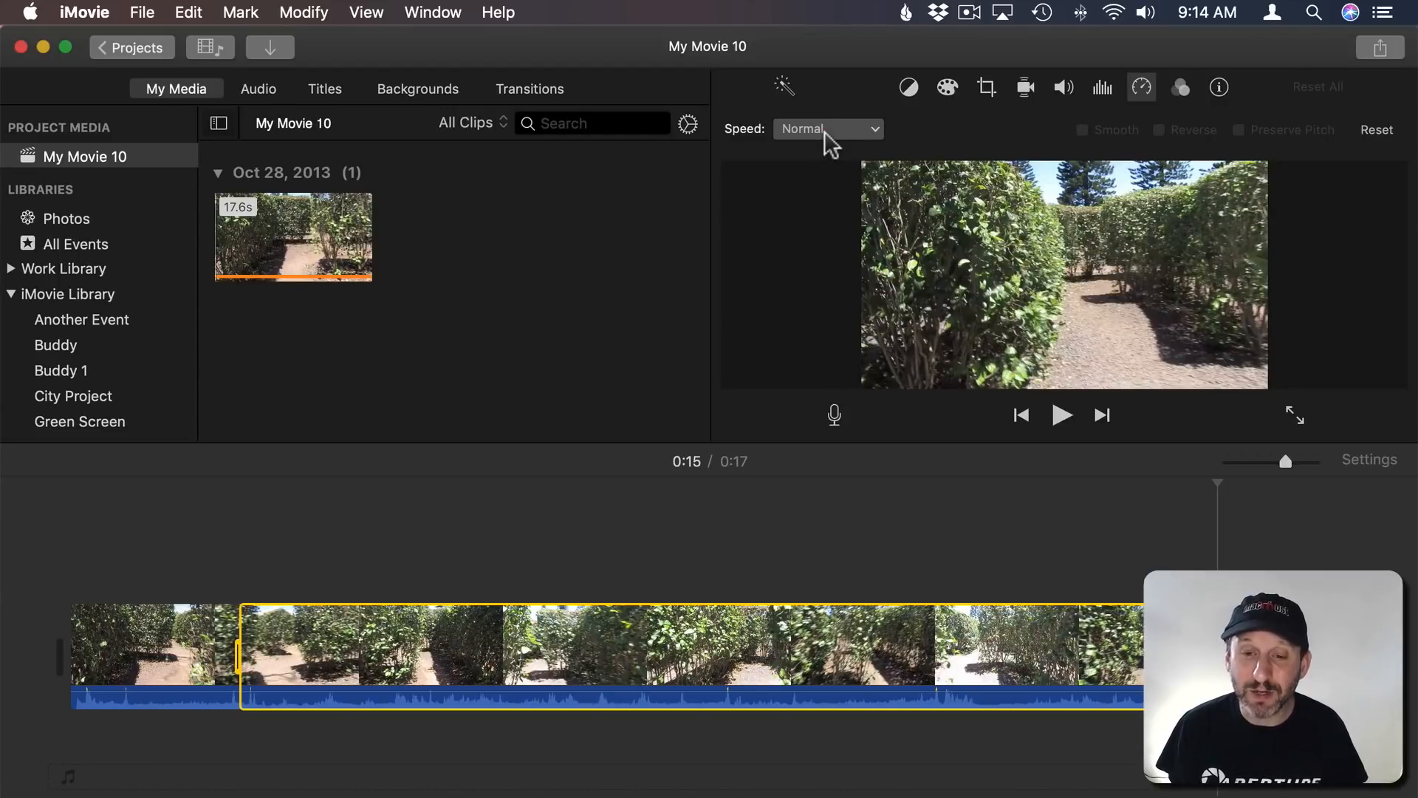
click(829, 128)
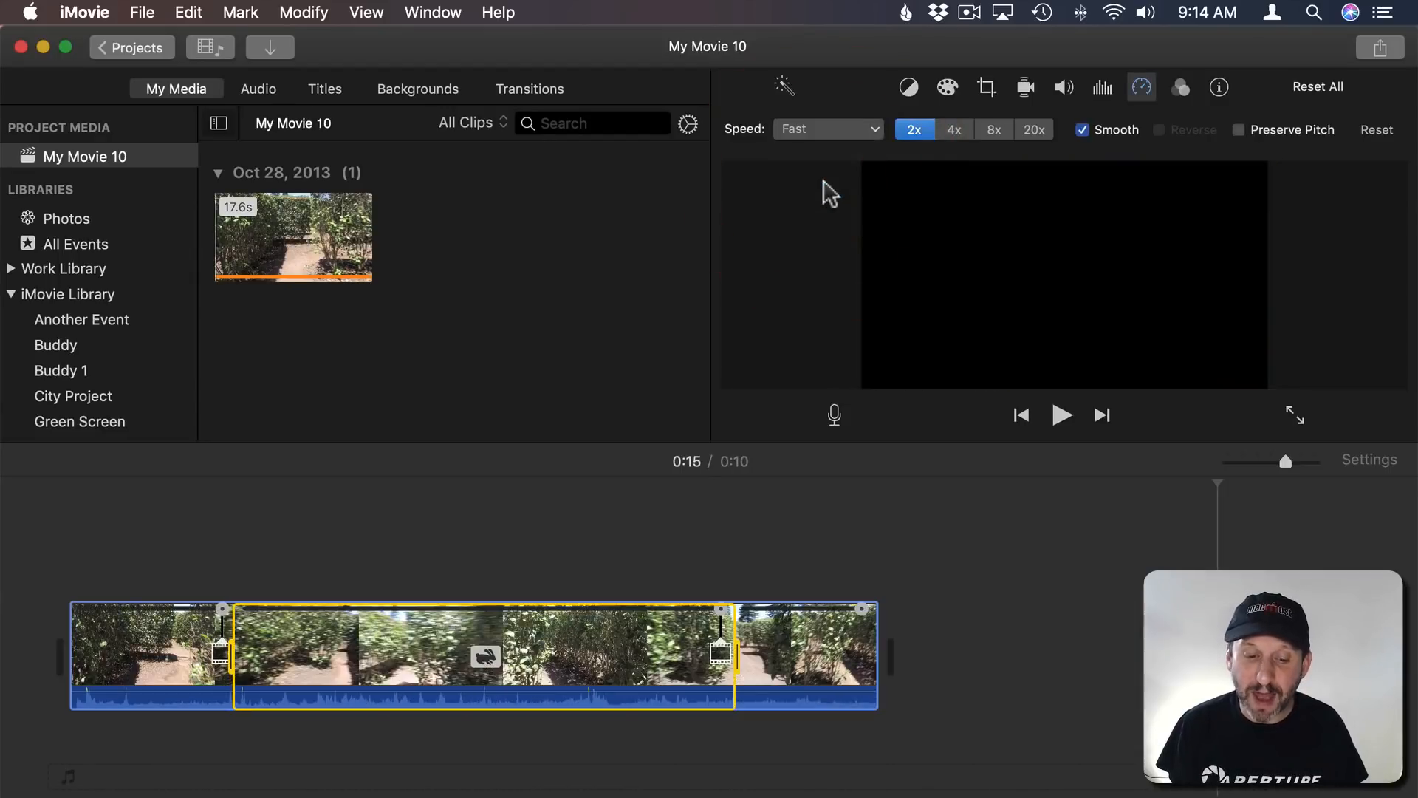
click(149, 651)
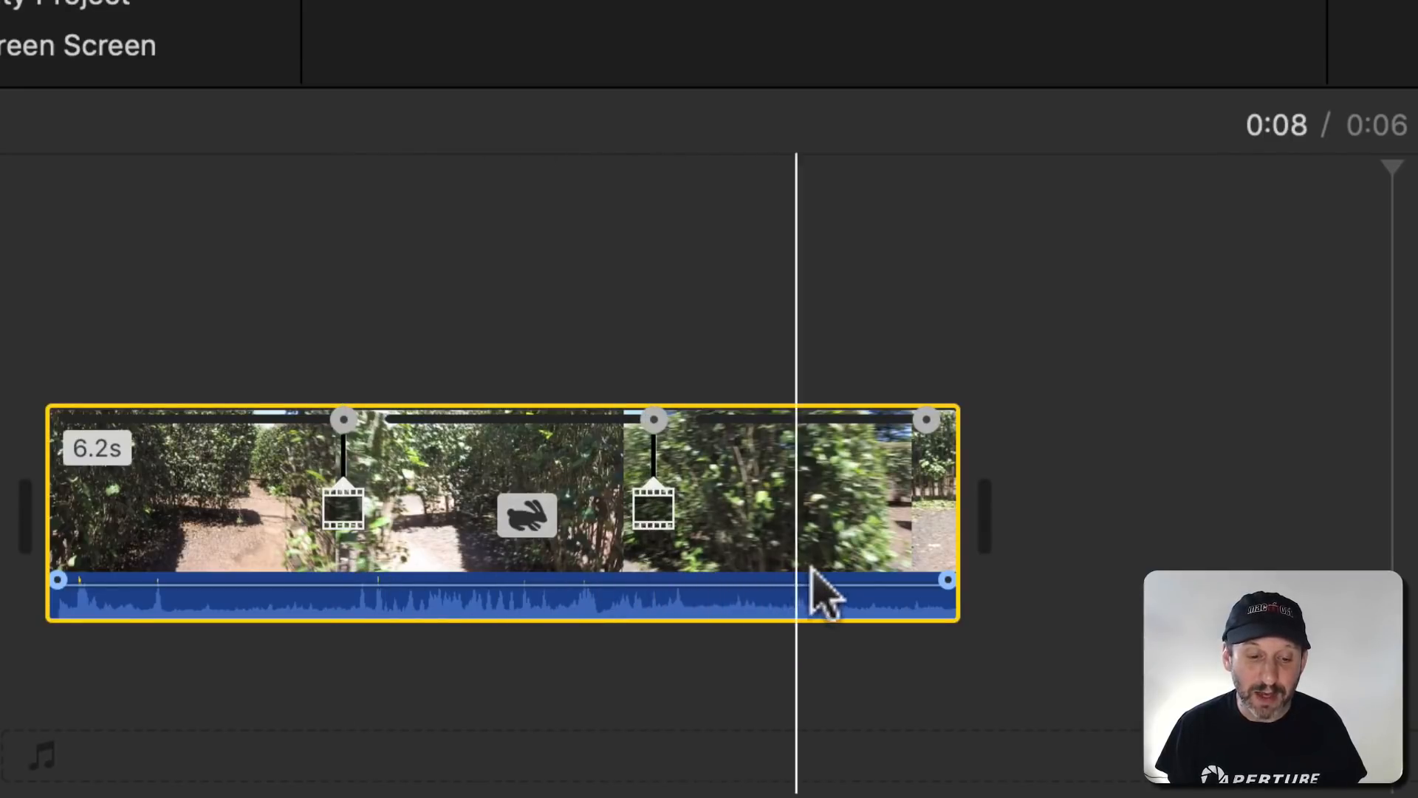
mouse_move(742, 596)
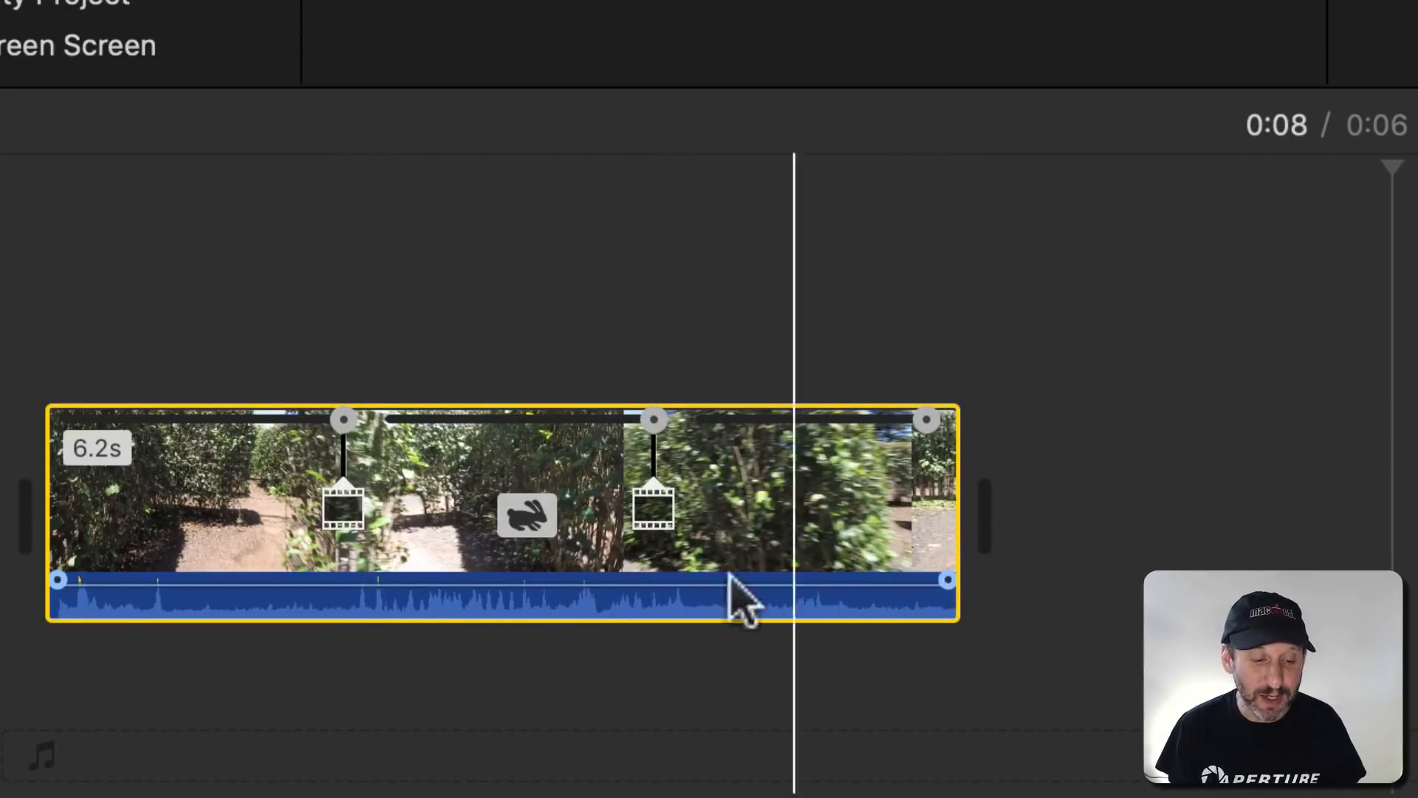